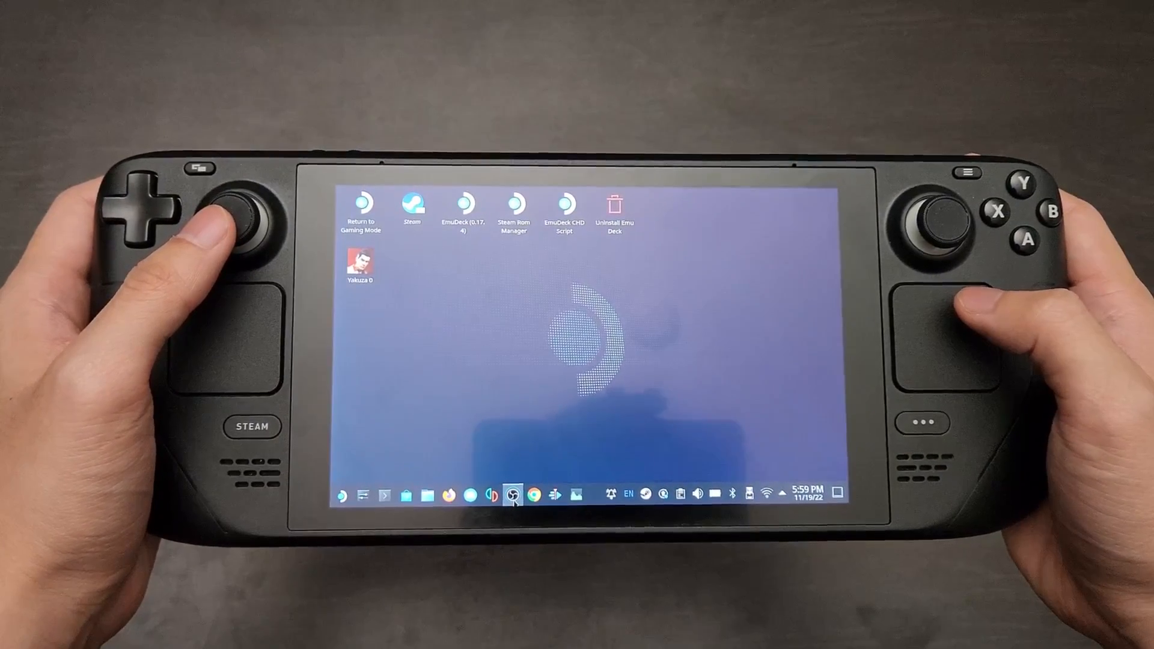
Show the mmcblk0p1 drive's properties with 437.0 GiB free of 937.5 GiB, then browse the External device.
click(513, 494)
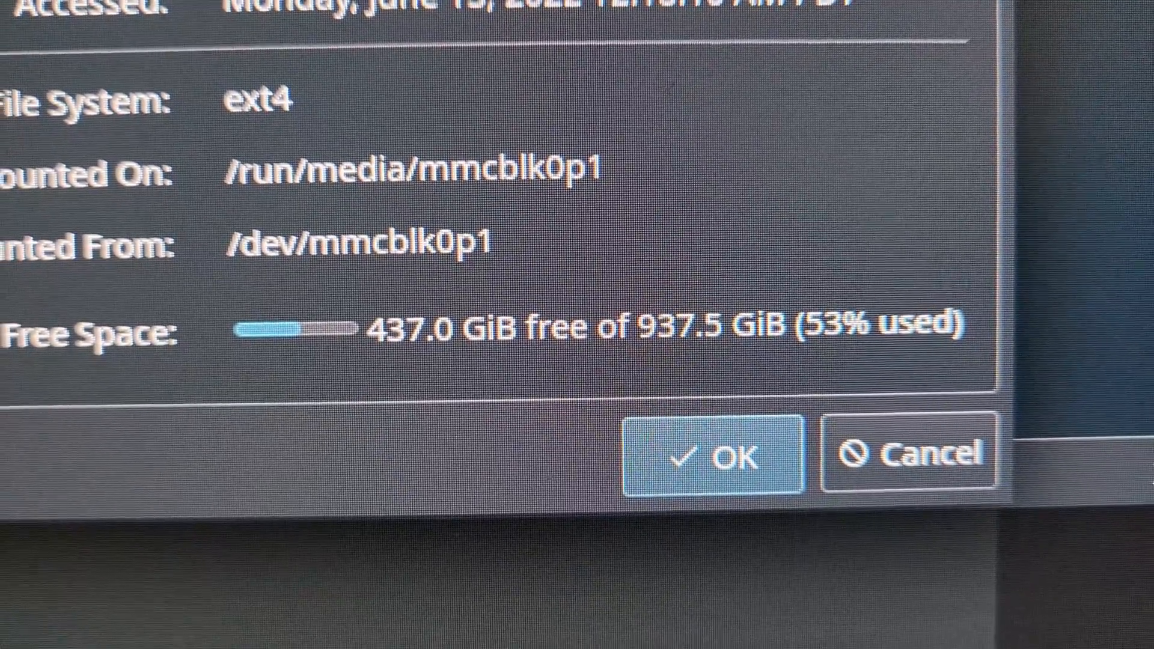
click(707, 455)
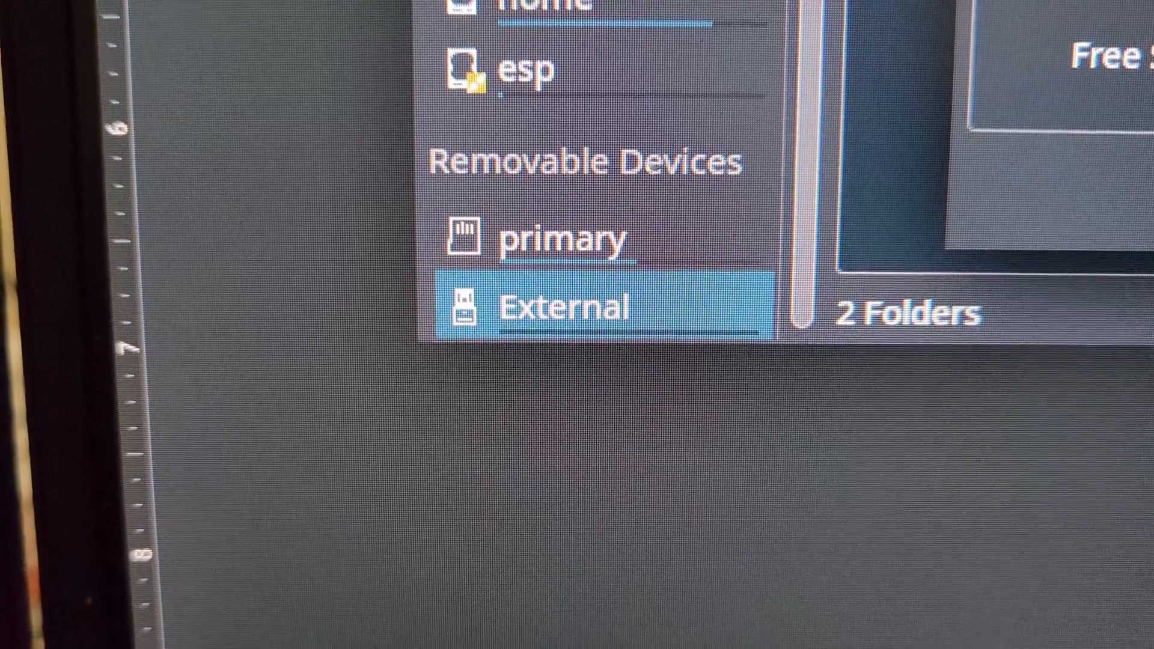